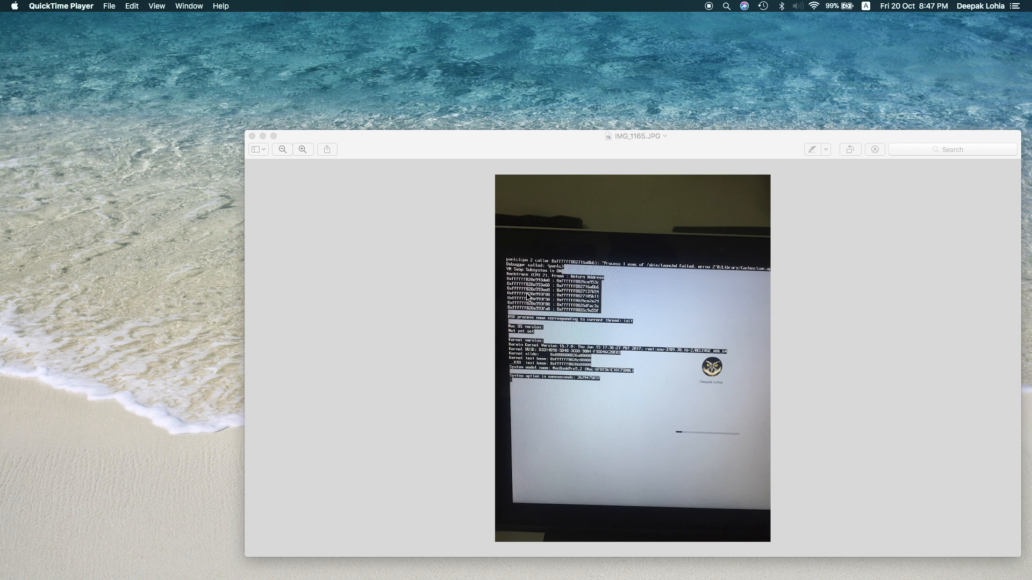
{"action": "mouse_move", "coordinate": [421, 184]}
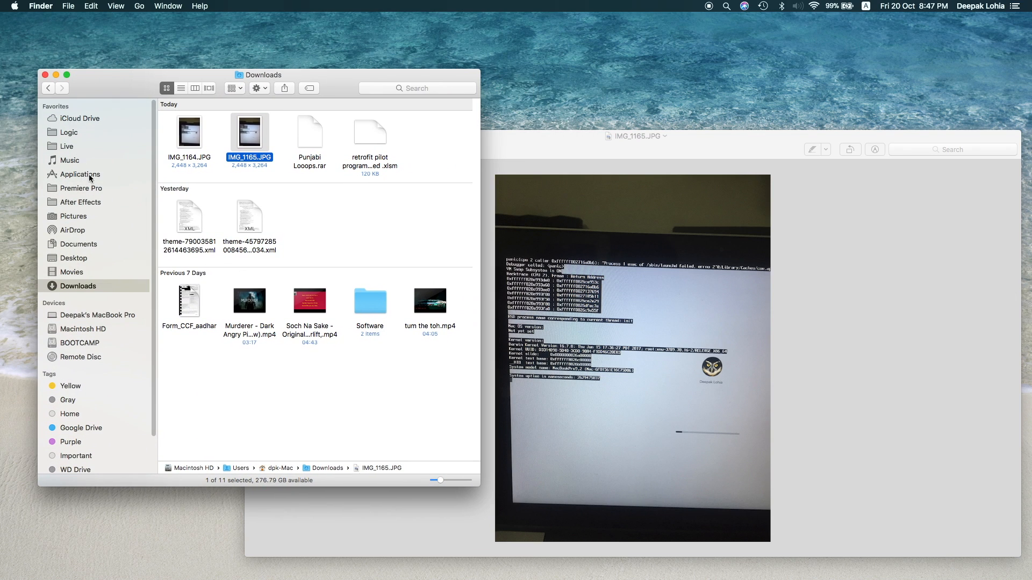
Show the Applications folder from the Finder sidebar.
{"action": "left_click", "coordinate": [81, 174]}
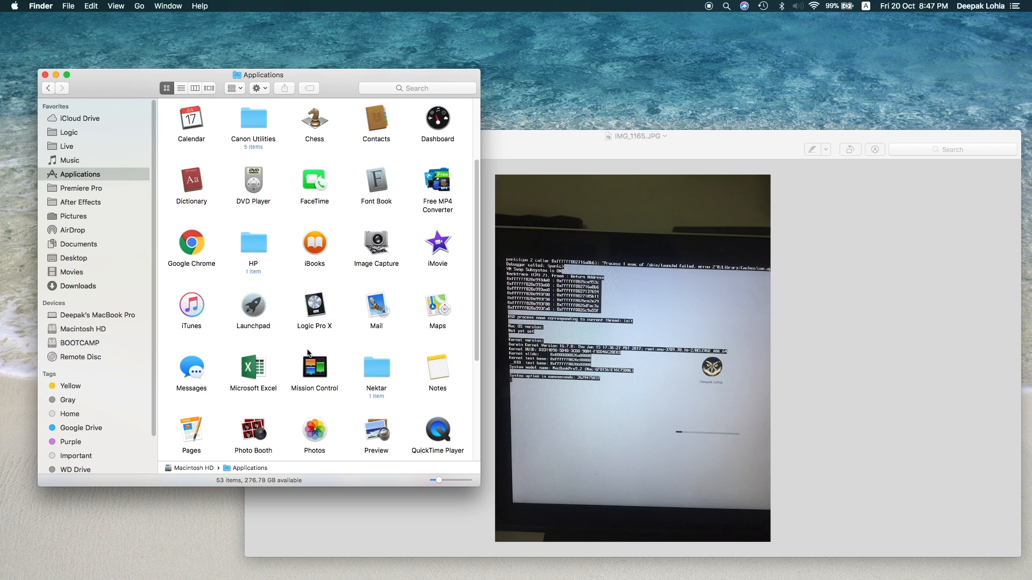
{"action": "left_click", "coordinate": [634, 137]}
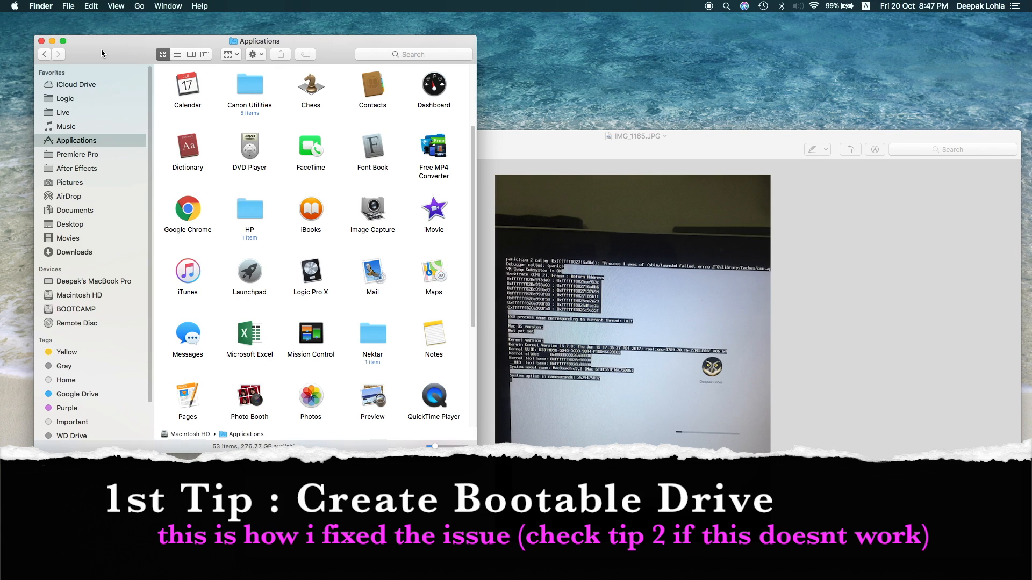
{"action": "mouse_move", "coordinate": [71, 207]}
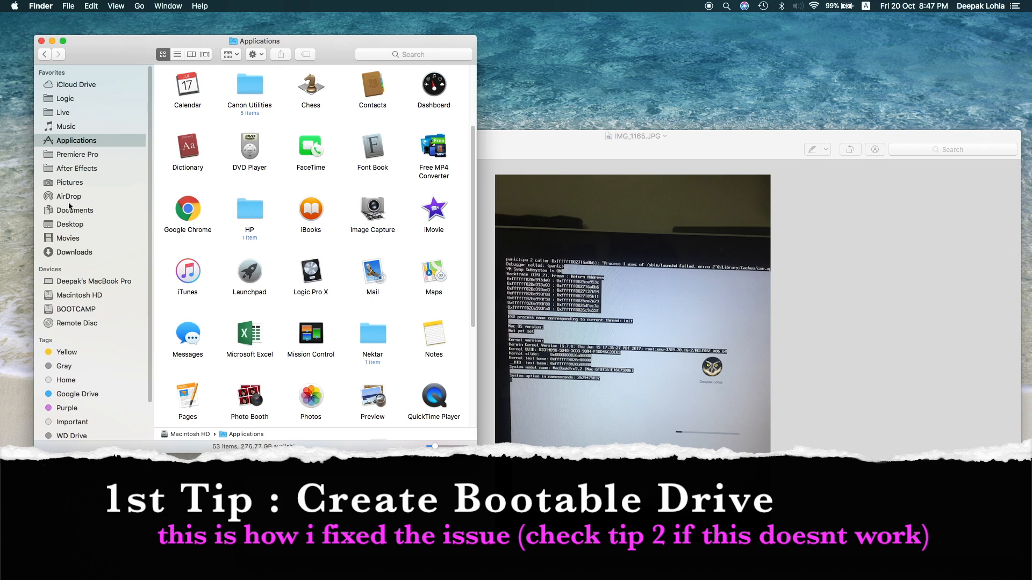
{"action": "mouse_move", "coordinate": [220, 188]}
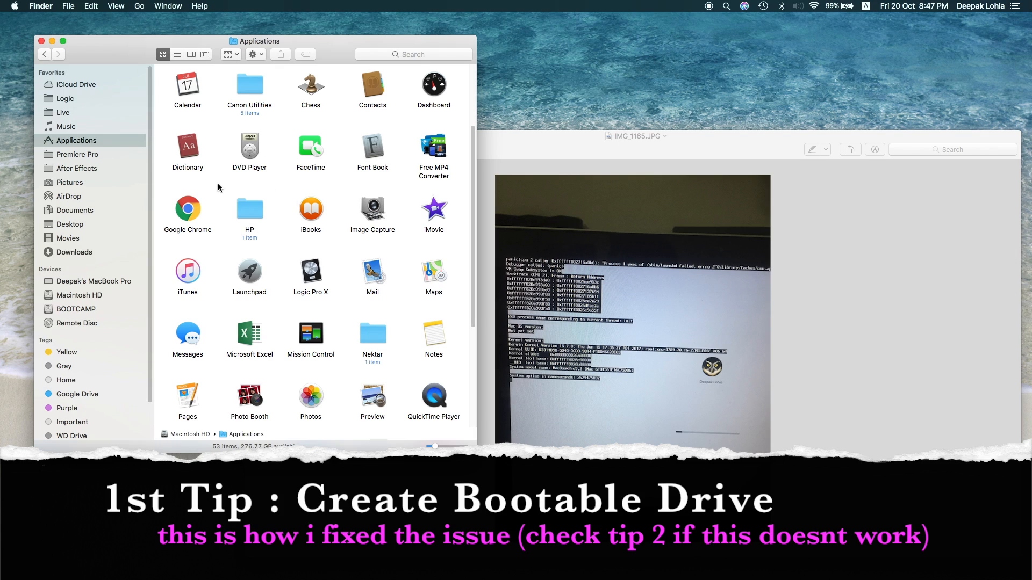
{"action": "mouse_move", "coordinate": [187, 200]}
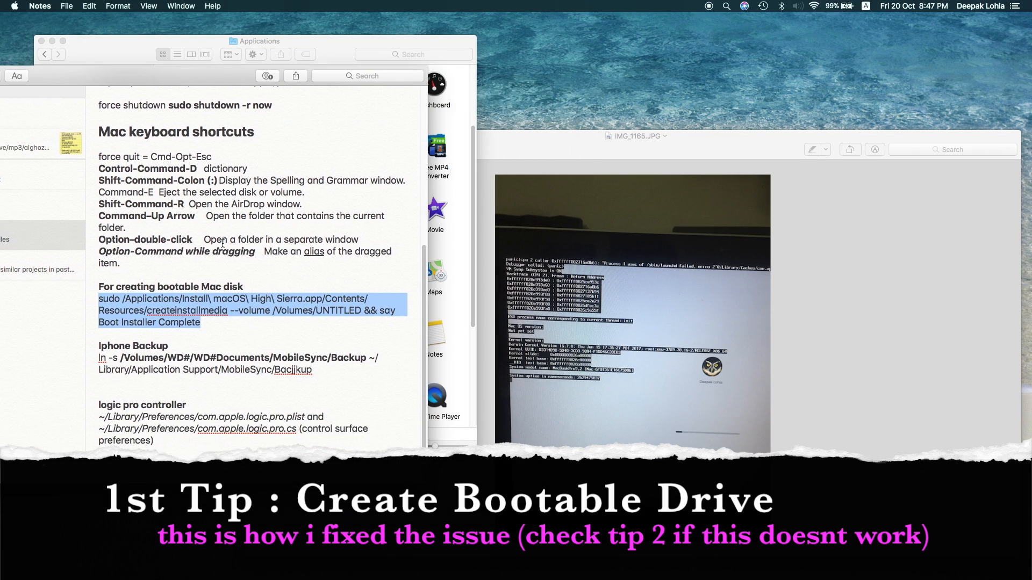
{"action": "mouse_move", "coordinate": [254, 272]}
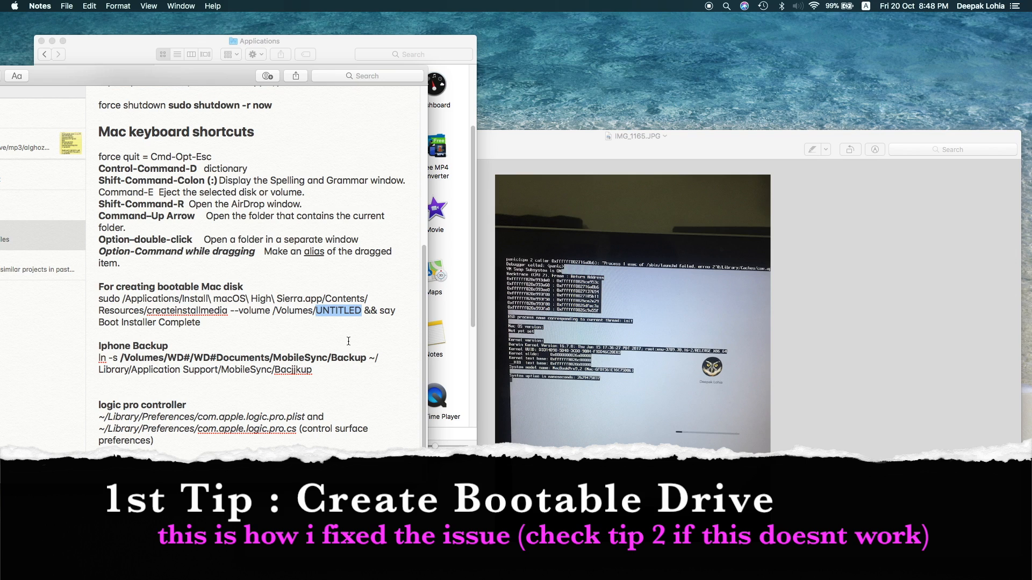
Select the sudo createinstallmedia command line in the note.
{"action": "triple_click", "coordinate": [230, 311]}
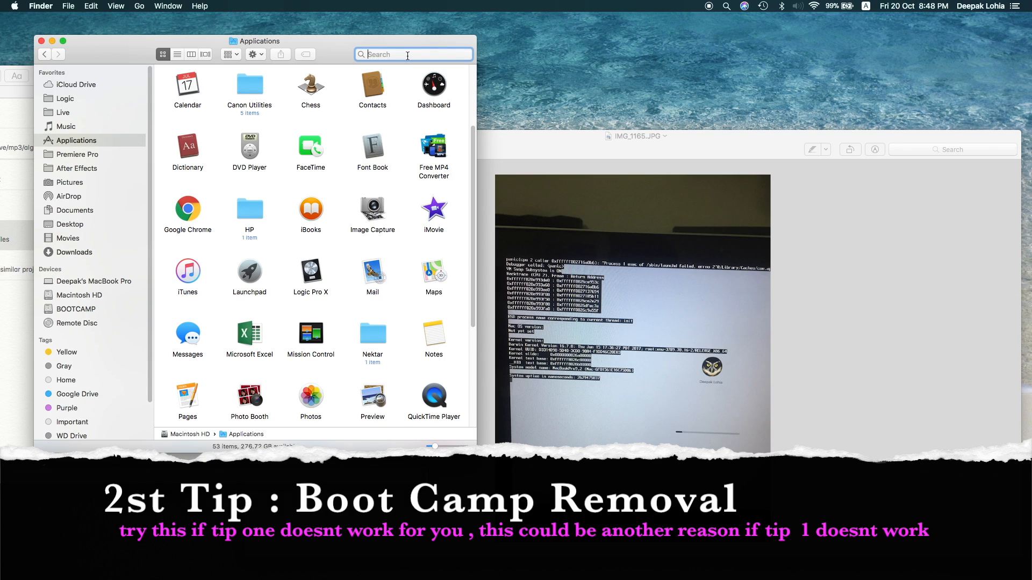
Search Finder for 'bo' and launch Boot Camp Assistant from the results.
{"action": "type", "text": "b"}
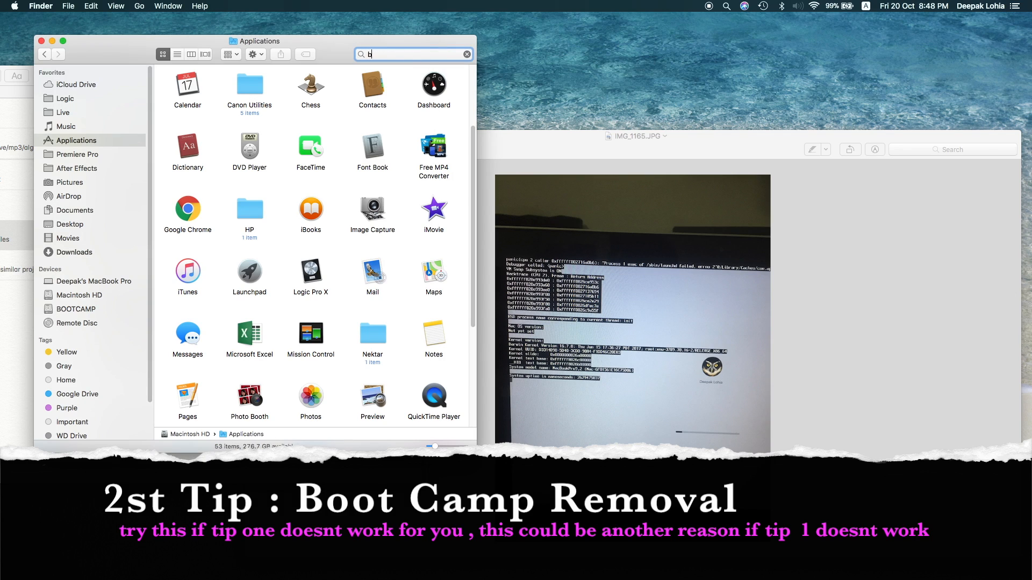
{"action": "type", "text": "oot"}
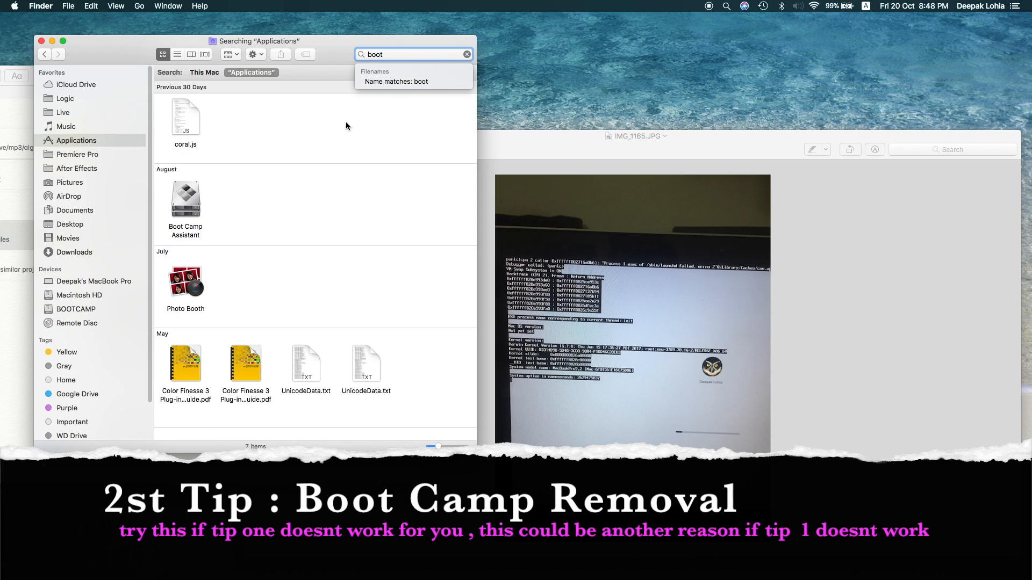
{"action": "double_click", "coordinate": [185, 200]}
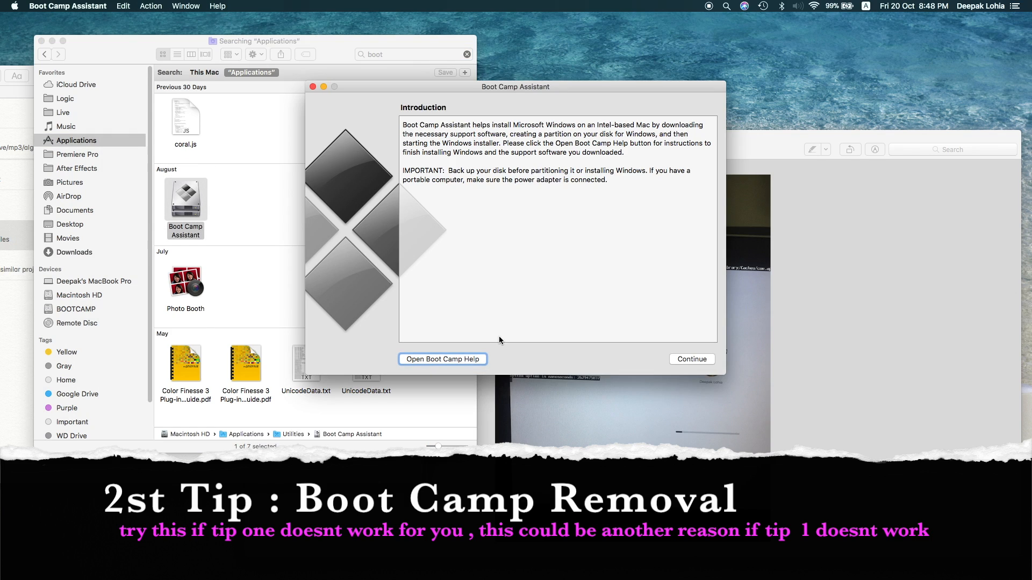
Review the Select Tasks page with Remove Windows, then go back to the Introduction.
{"action": "left_click", "coordinate": [690, 359]}
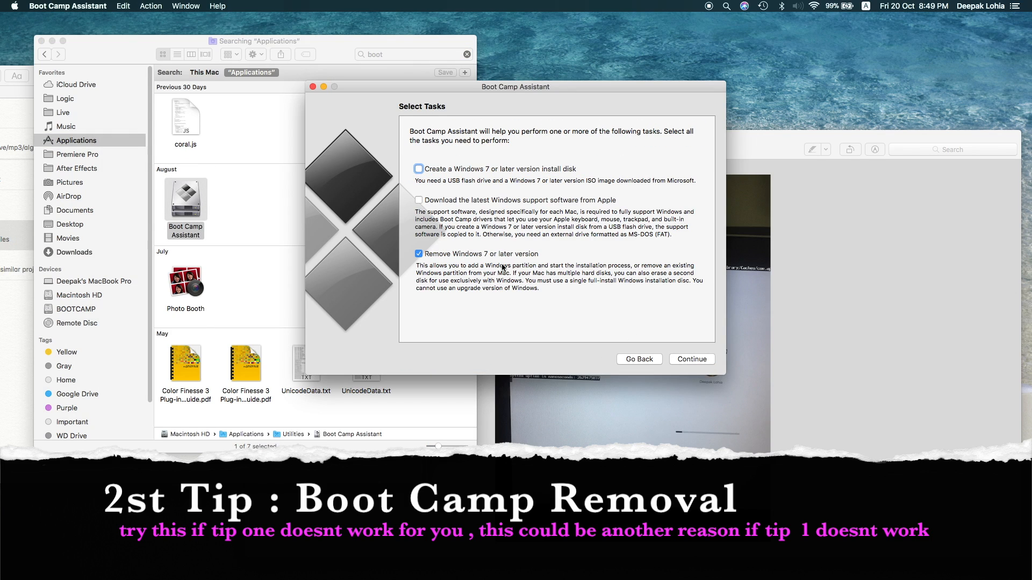
{"action": "mouse_move", "coordinate": [629, 374]}
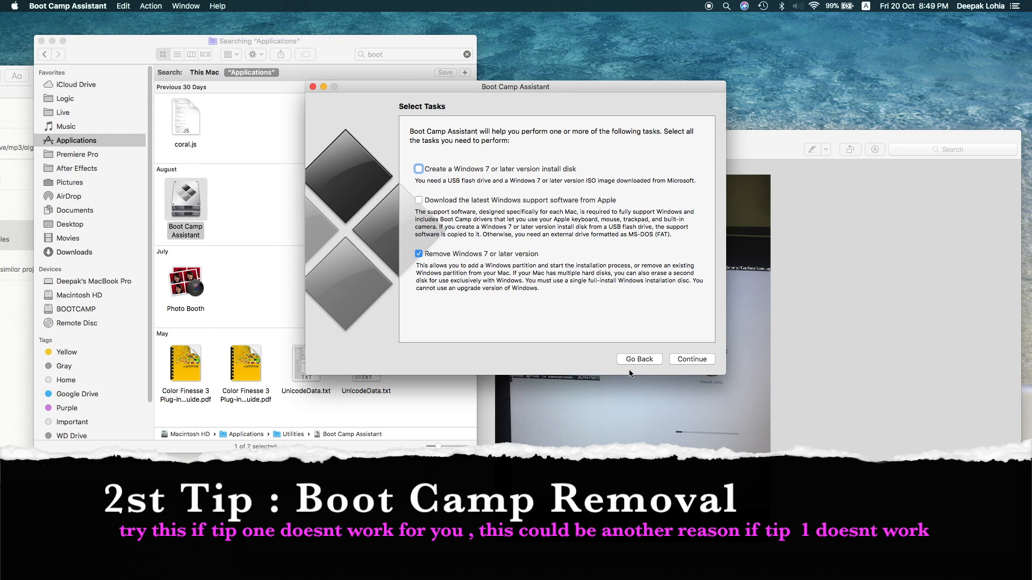
{"action": "mouse_move", "coordinate": [638, 365]}
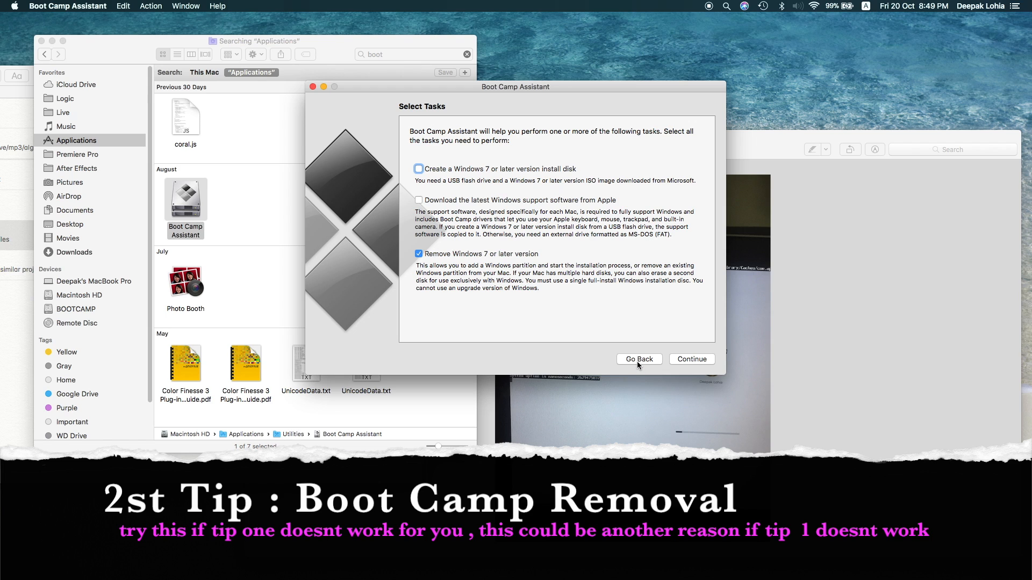
{"action": "left_click", "coordinate": [637, 359]}
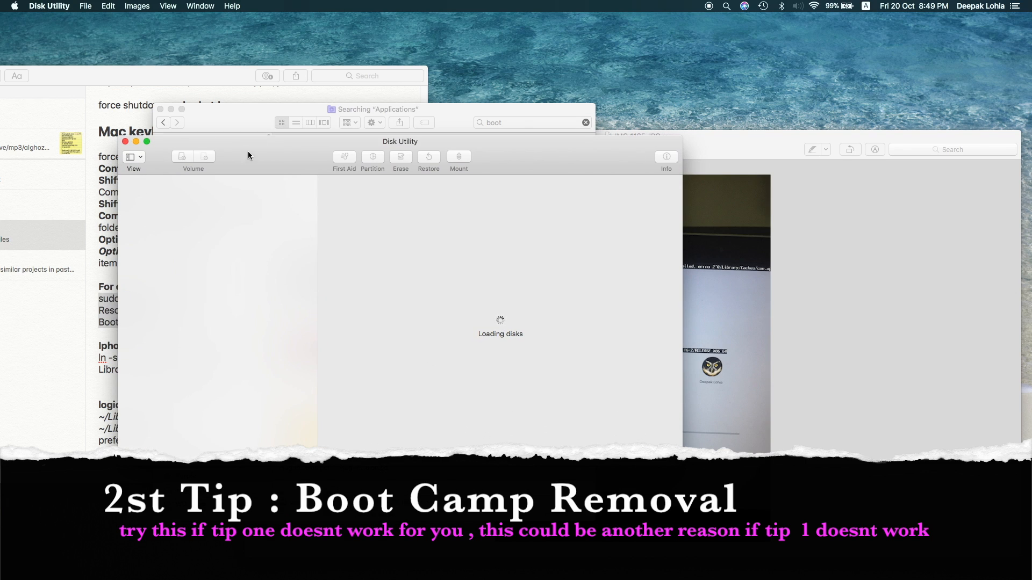
{"action": "mouse_move", "coordinate": [309, 204]}
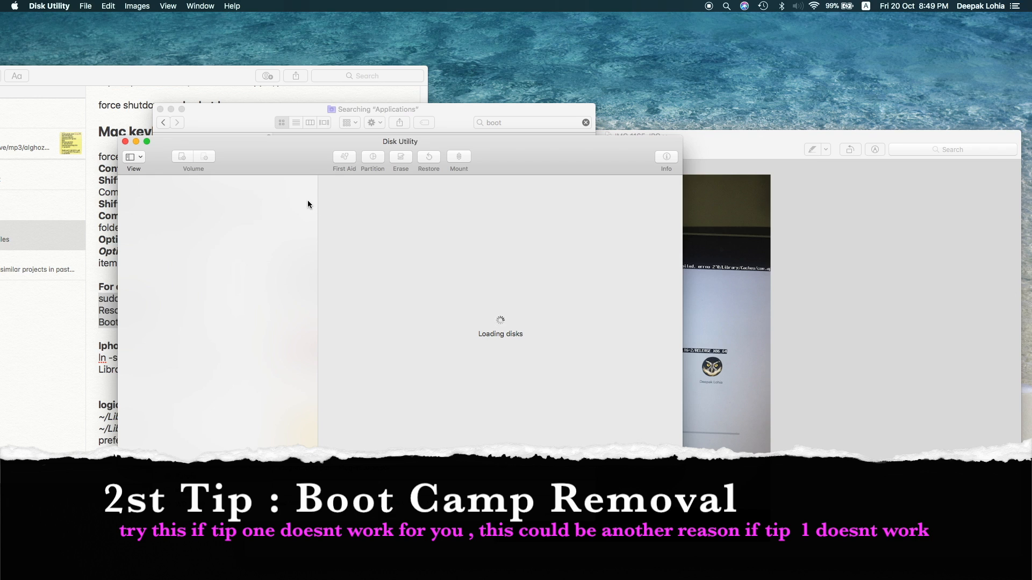
{"action": "mouse_move", "coordinate": [277, 157]}
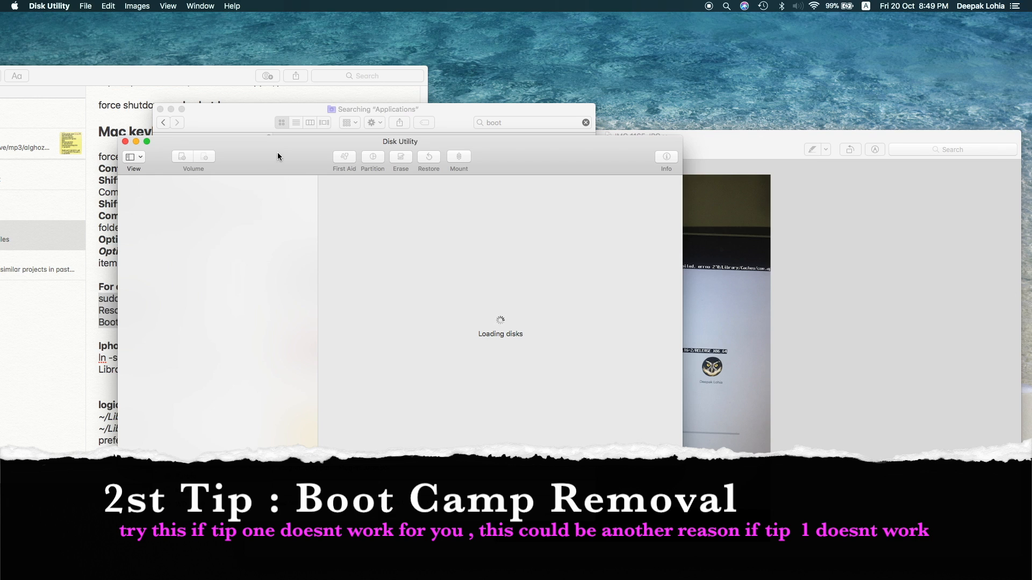
Bring up the context actions for the BOOTCAMP volume, including Image from "BOOTCAMP".
{"action": "right_click", "coordinate": [165, 209]}
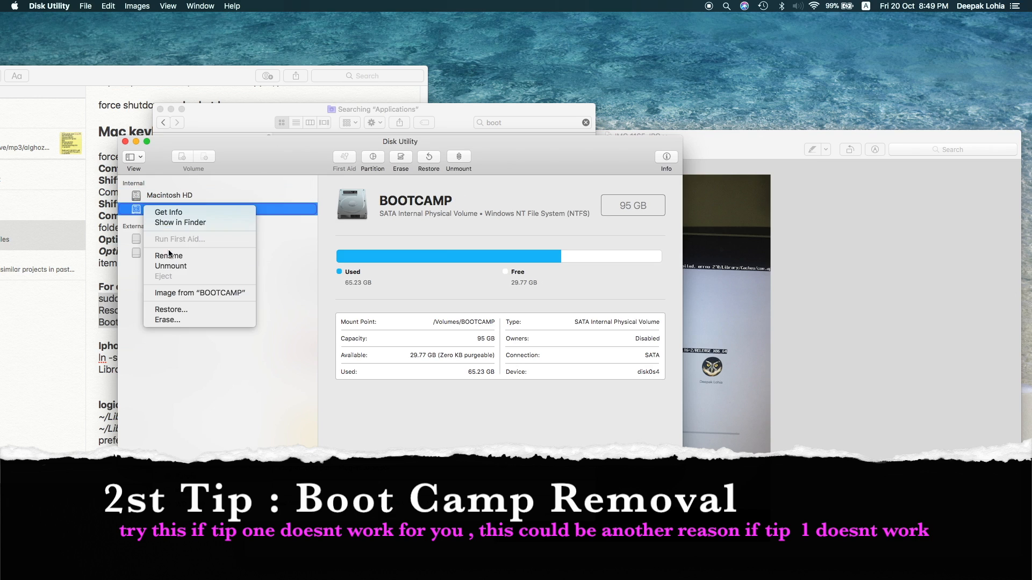
{"action": "mouse_move", "coordinate": [200, 292]}
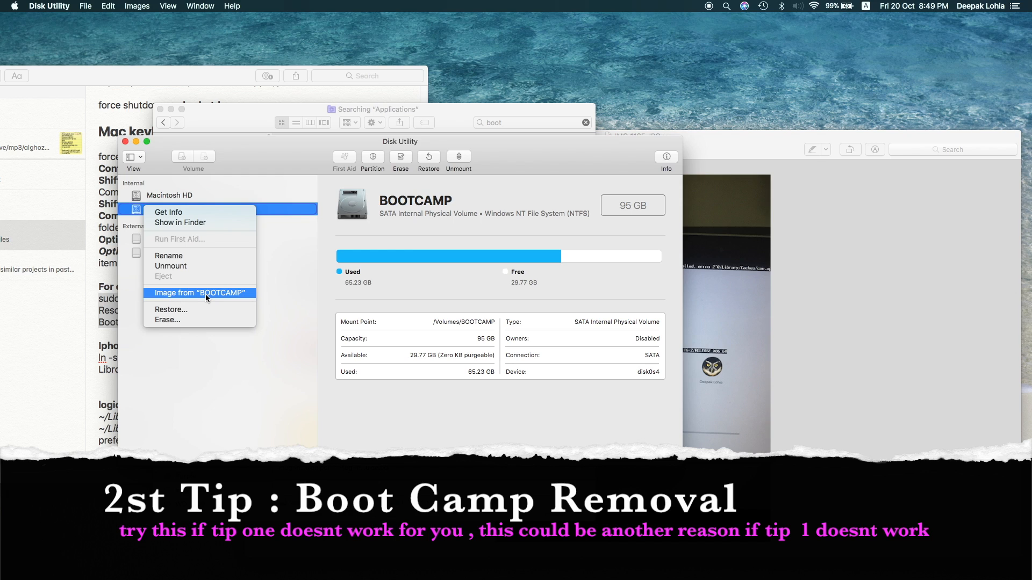